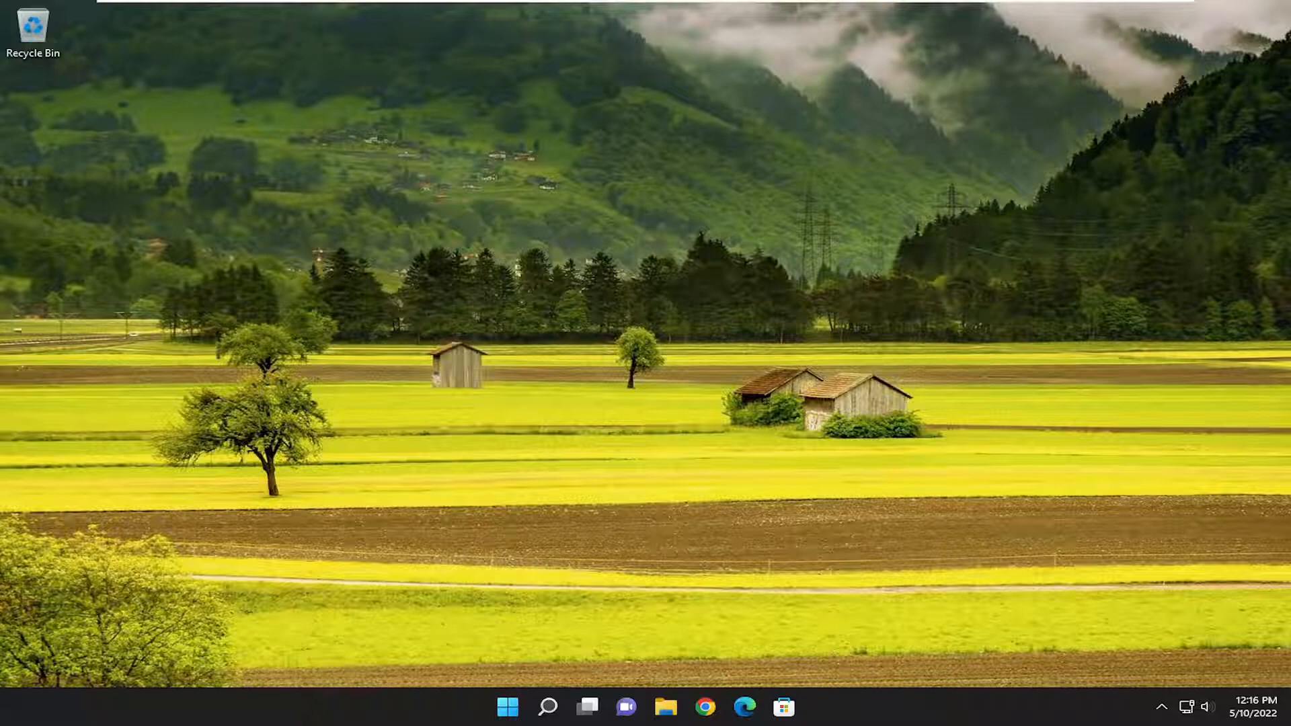
# Close the Start context menu and antivirus notification, then search Windows for cmd.
pyautogui.rightClick(507, 706)
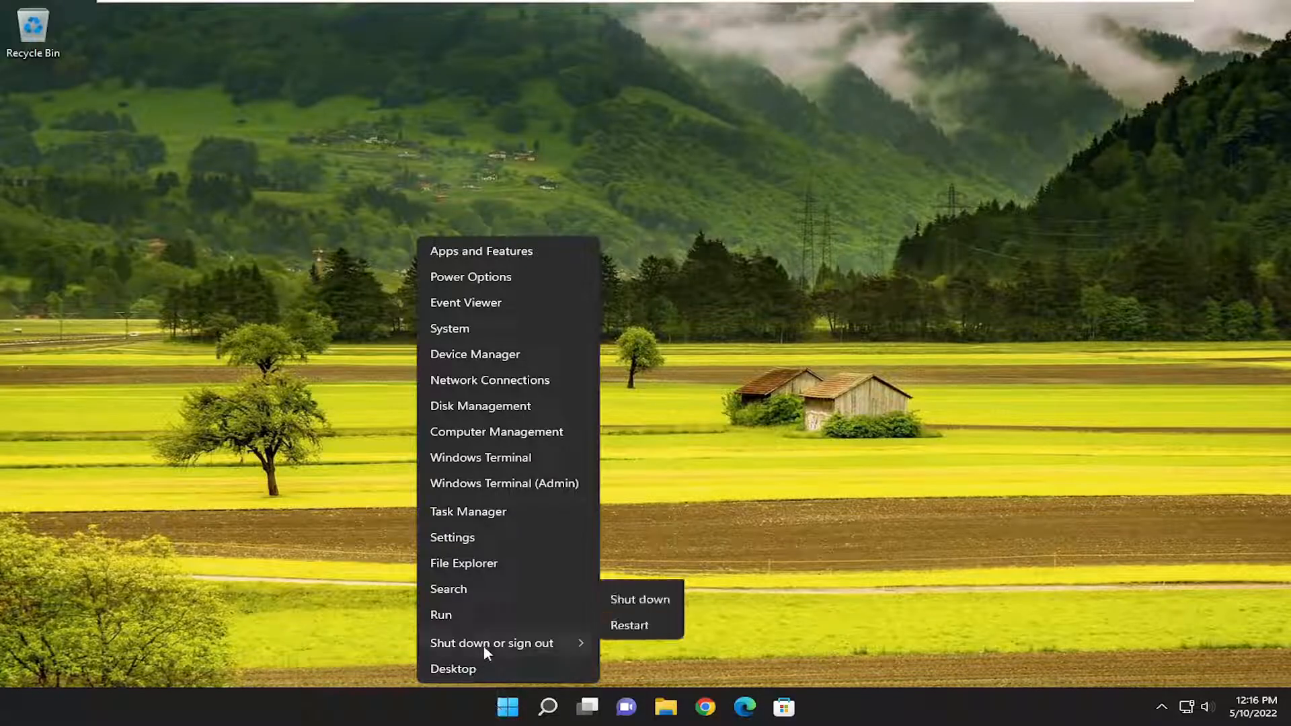
pyautogui.click(628, 625)
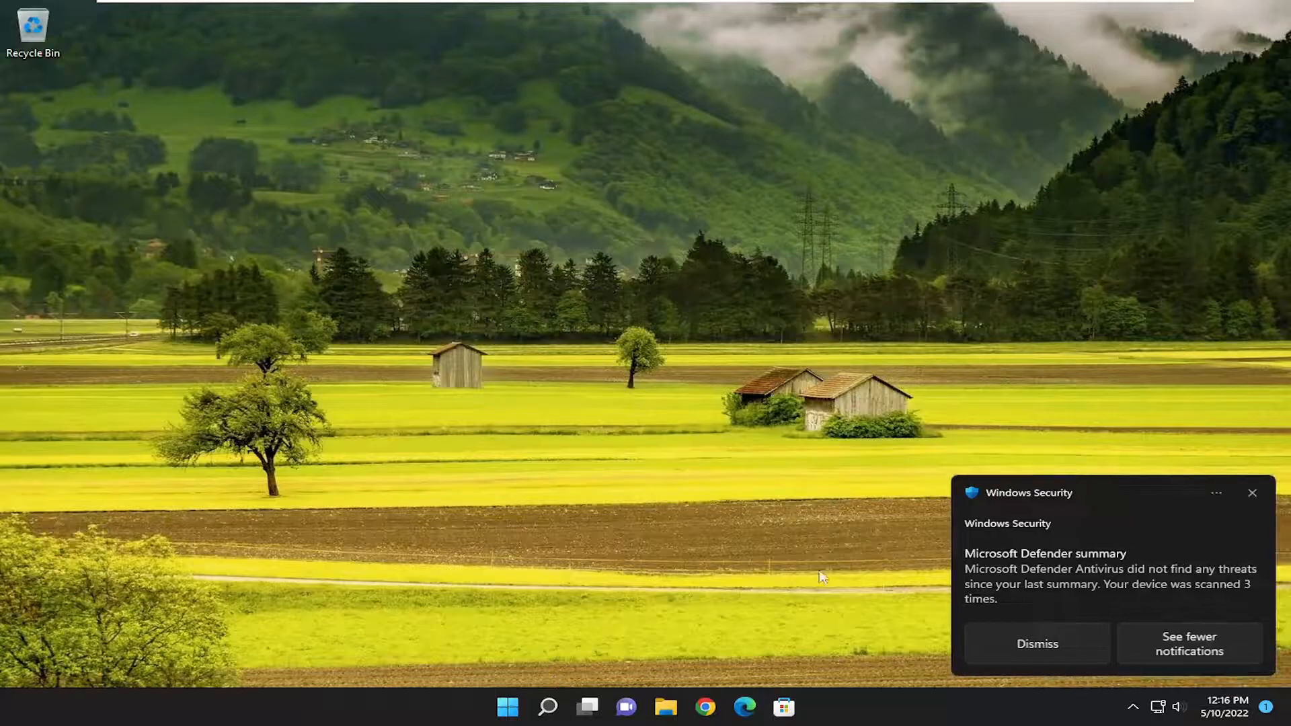
pyautogui.click(1037, 643)
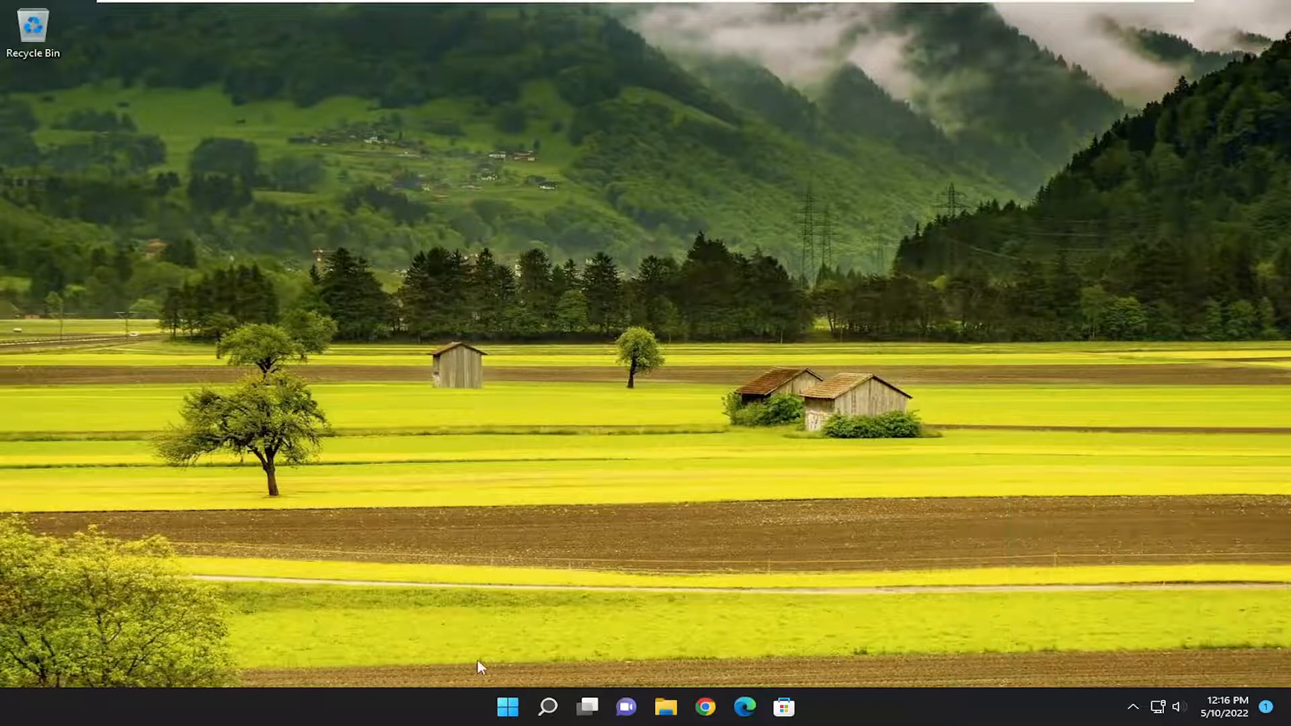
pyautogui.click(547, 707)
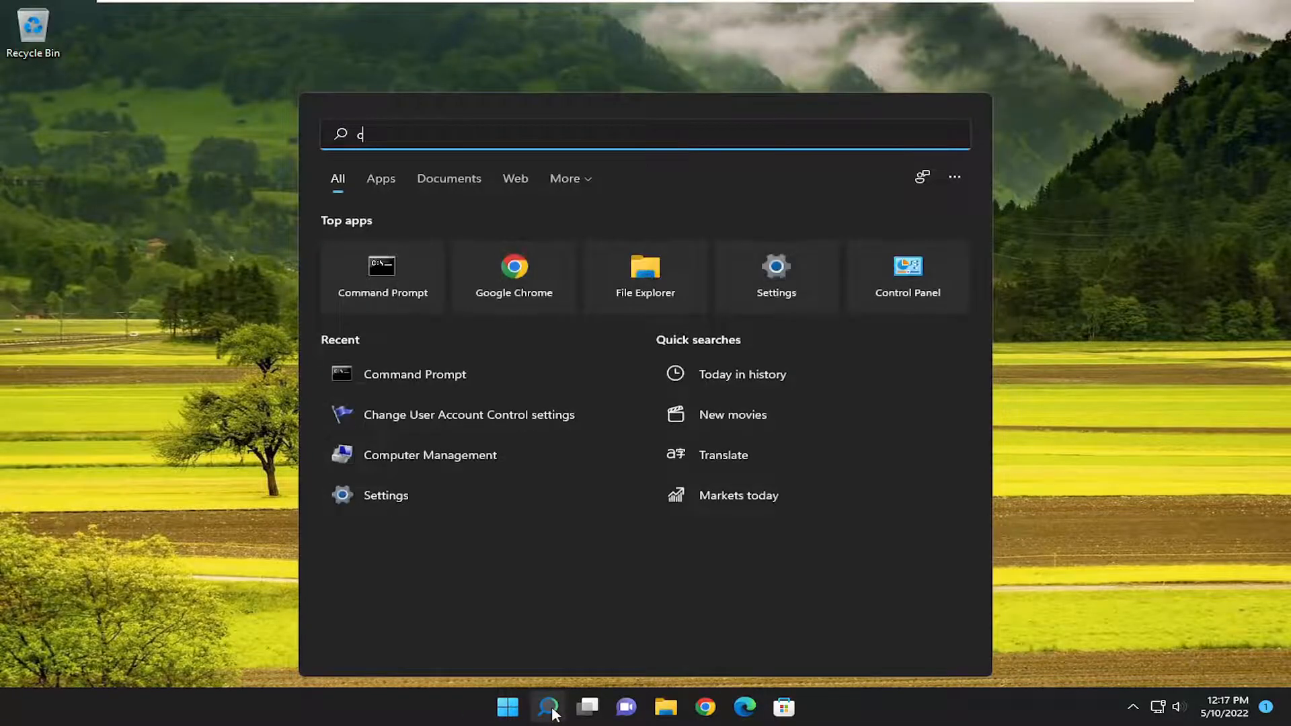
pyautogui.write('md')
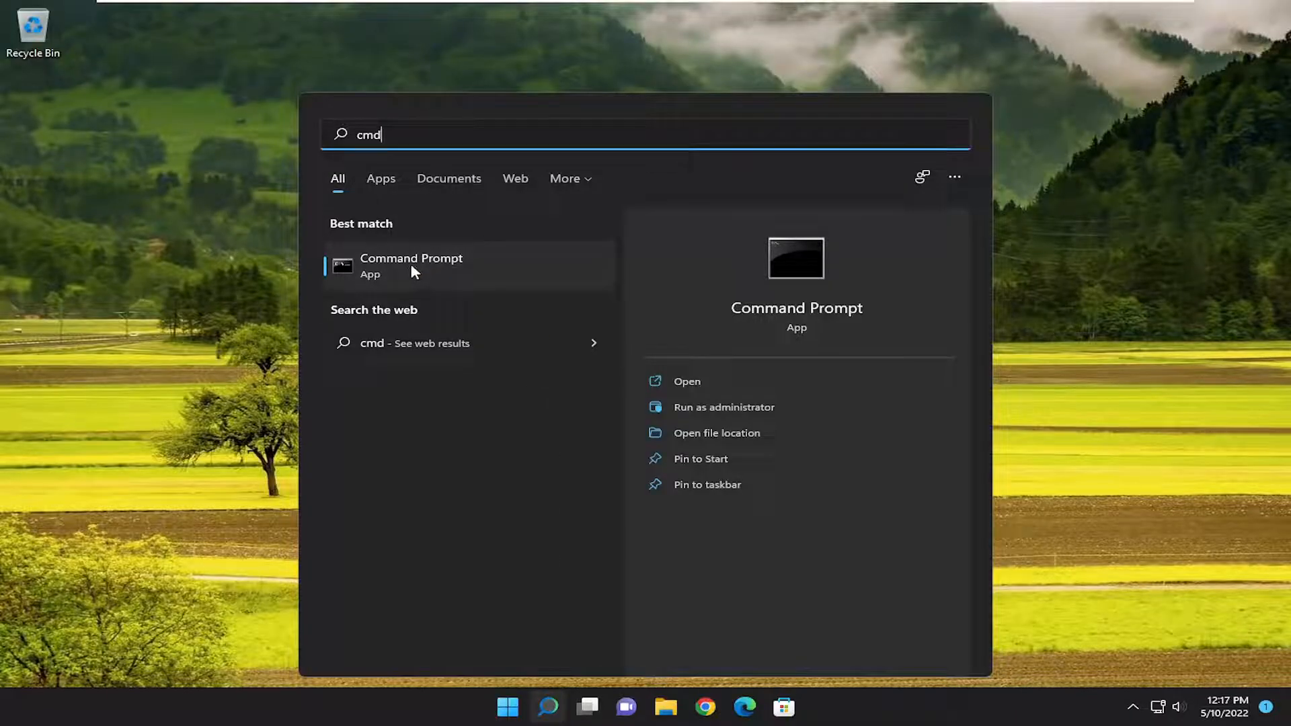
pyautogui.moveTo(503, 294)
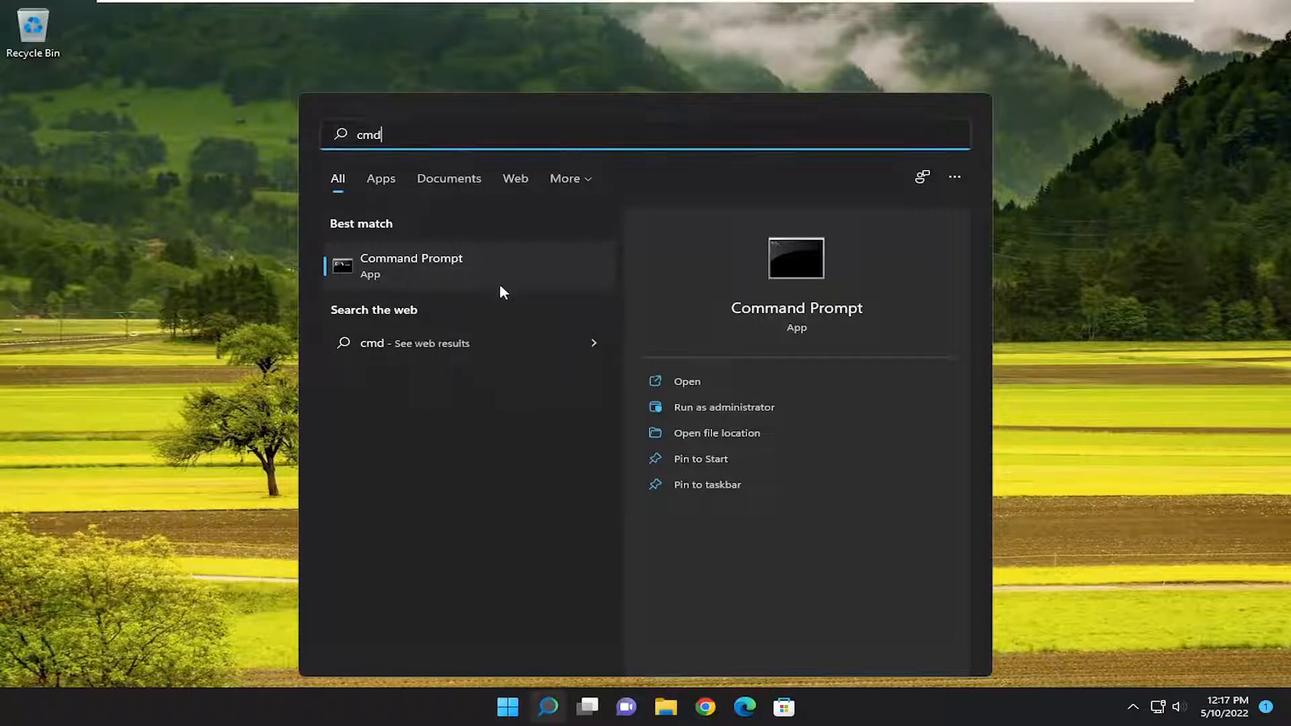
# Launch Command Prompt as administrator and run netsh winsock reset.
pyautogui.click(723, 407)
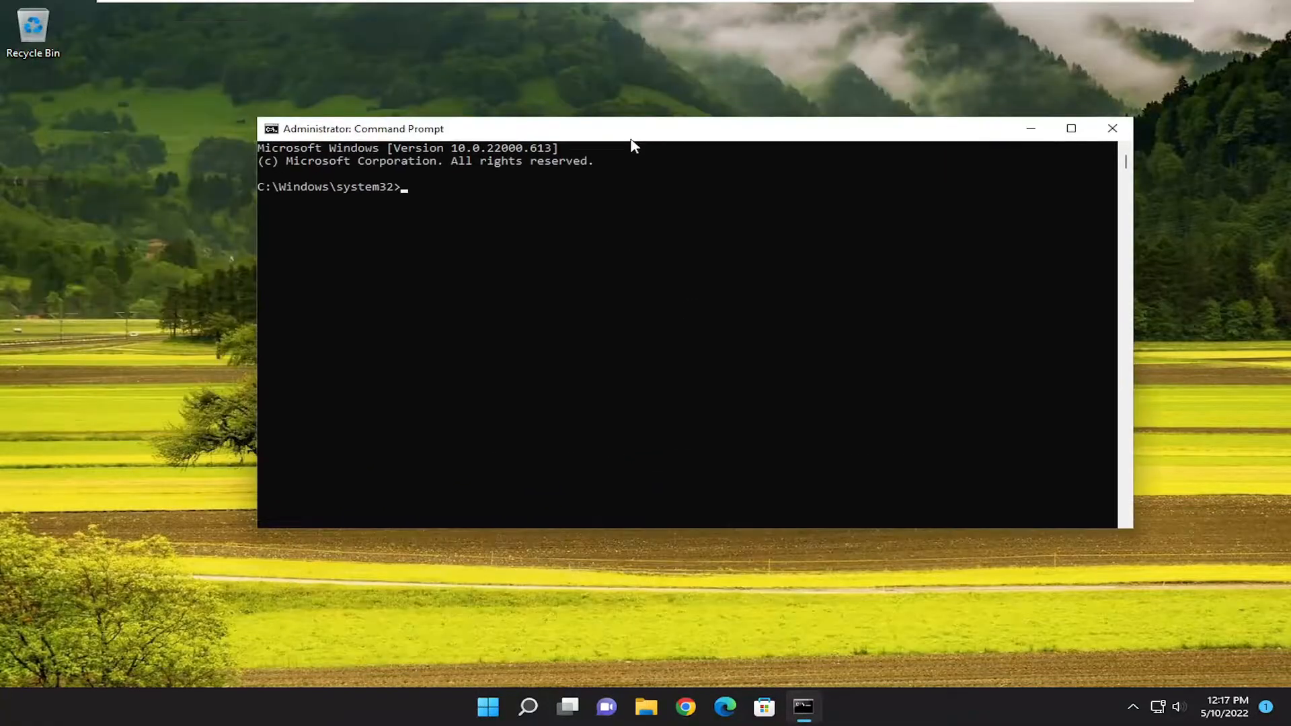
pyautogui.write('net')
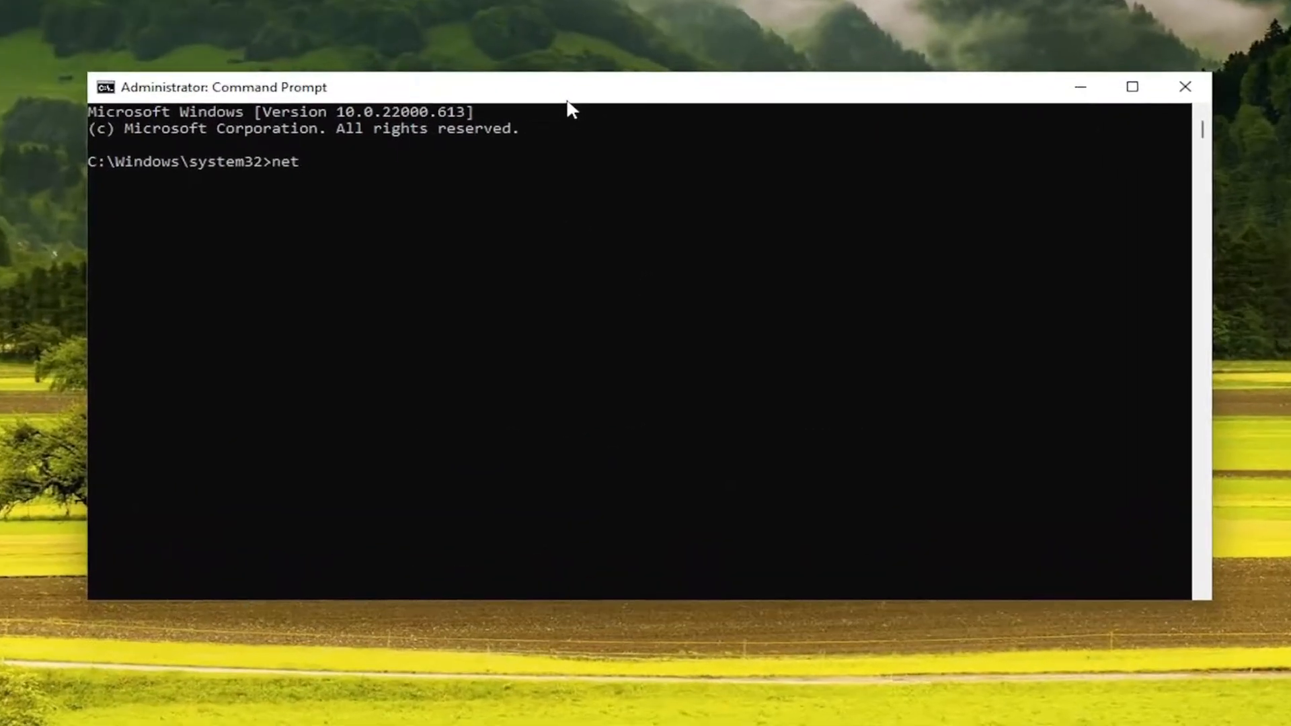
pyautogui.write('sh w')
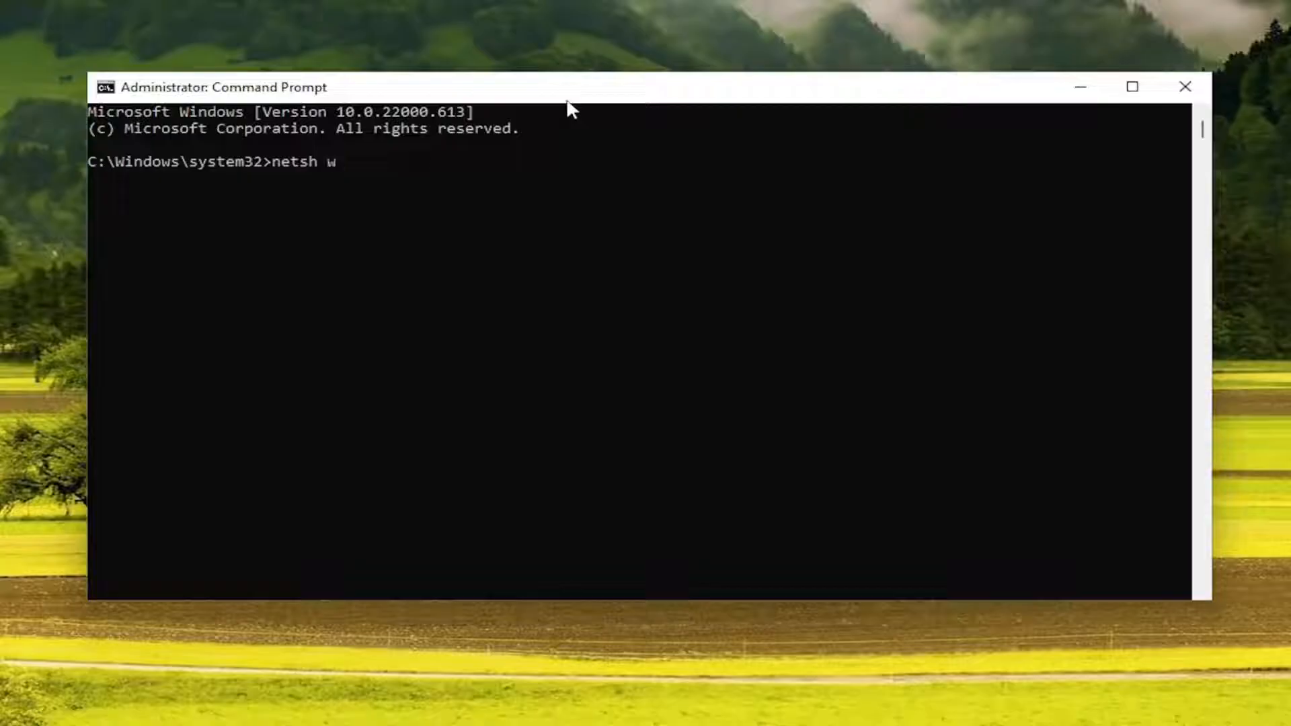
pyautogui.write('insock')
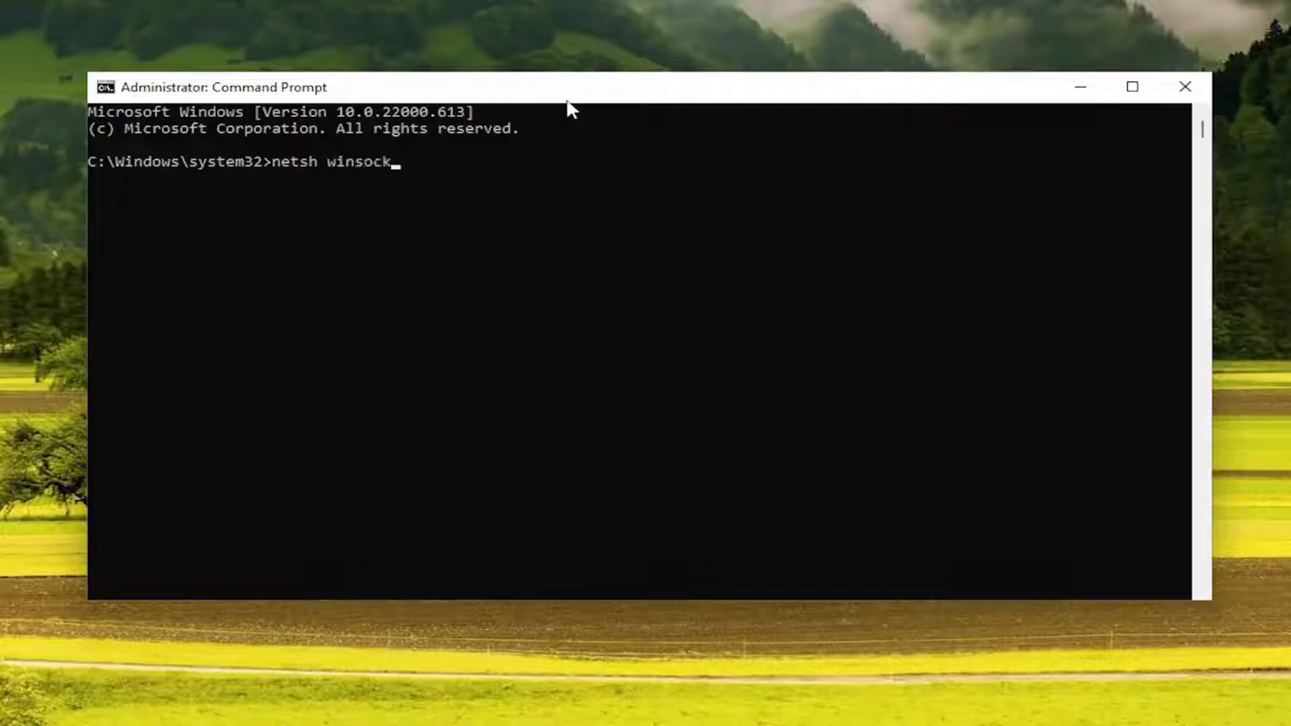
pyautogui.write('reset')
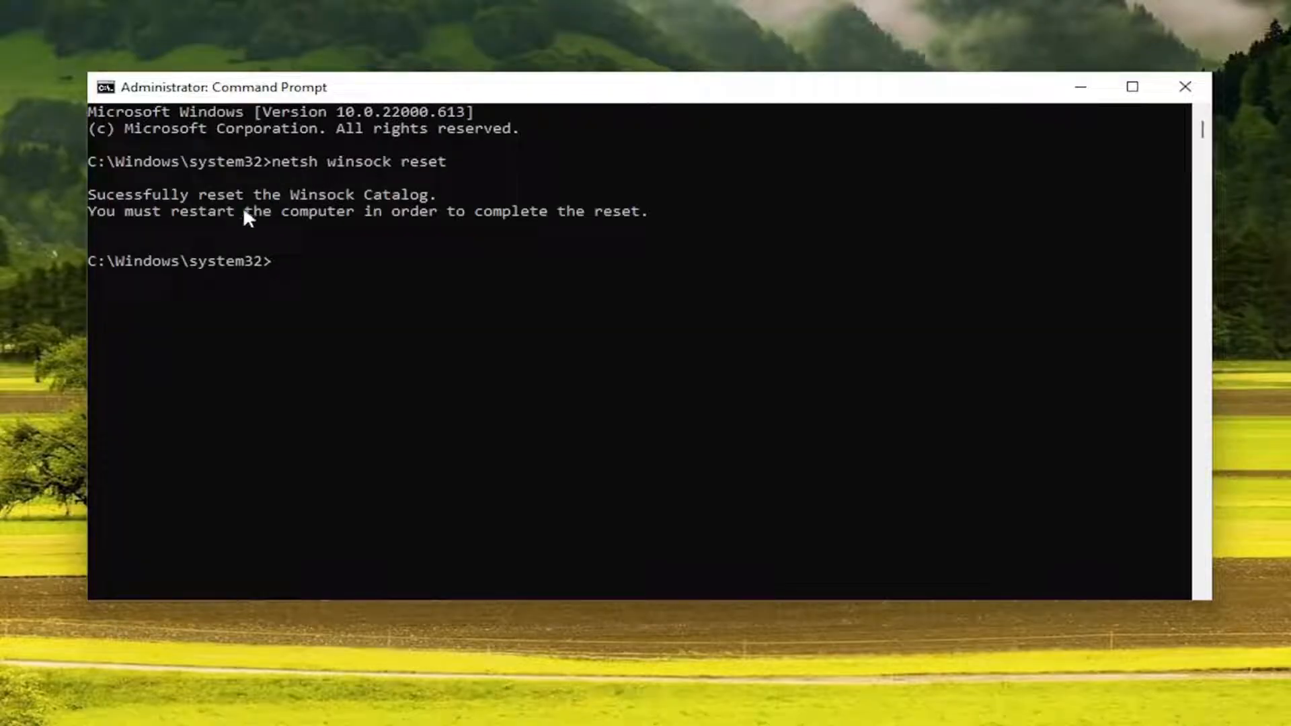
pyautogui.moveTo(266, 231)
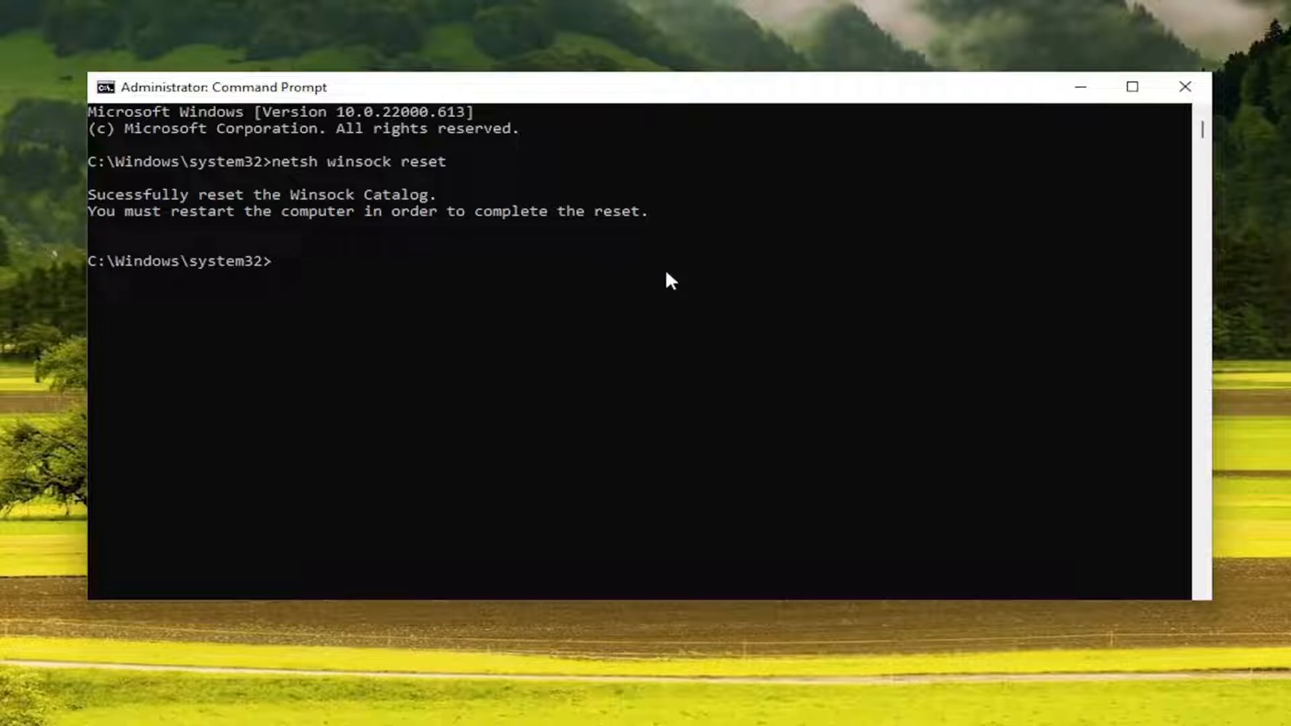
# Enter the ipconfig /flushdns command at the administrator prompt.
pyautogui.write('ipco')
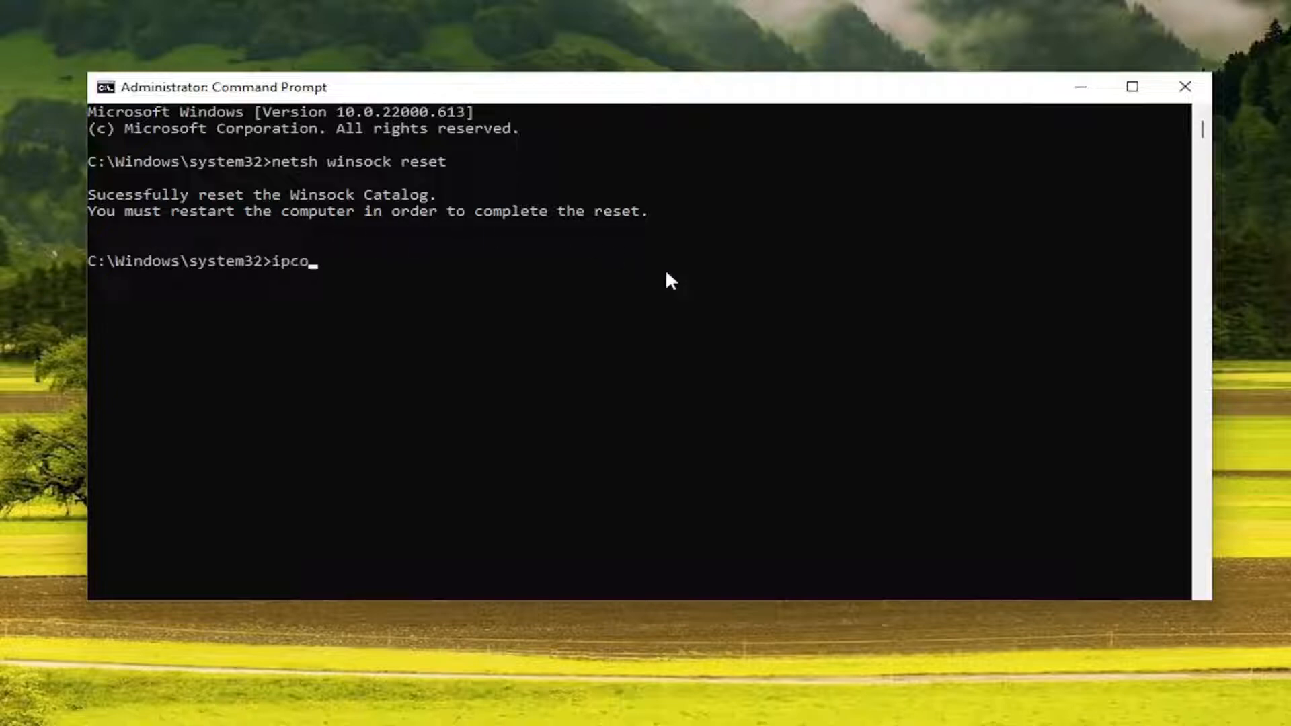
pyautogui.write('nfig /flushdns')
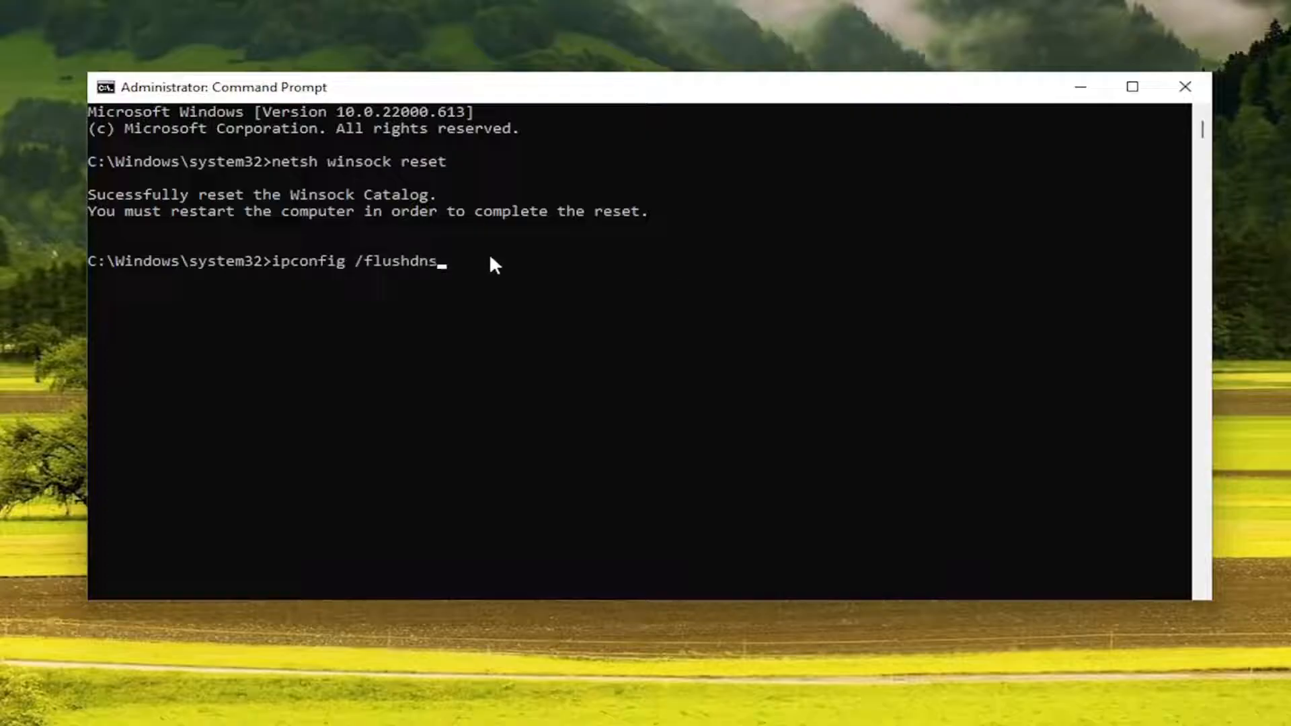
pyautogui.moveTo(366, 251)
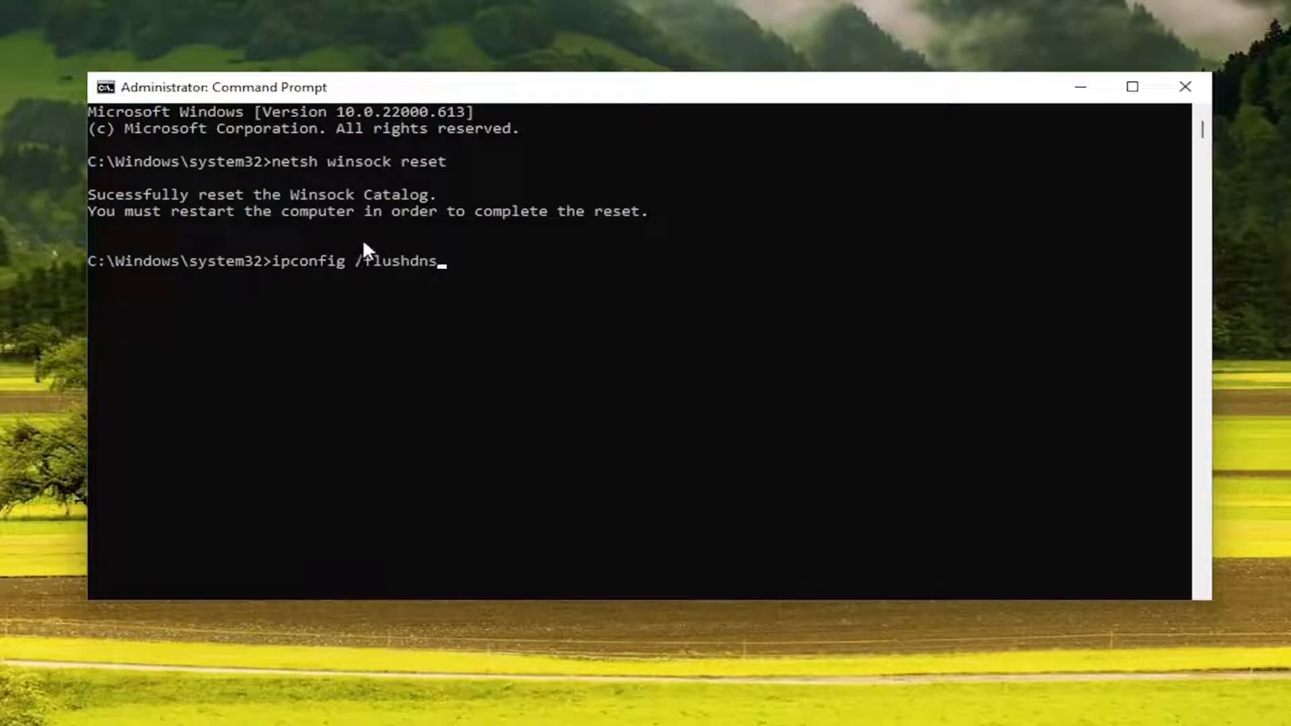
pyautogui.moveTo(429, 323)
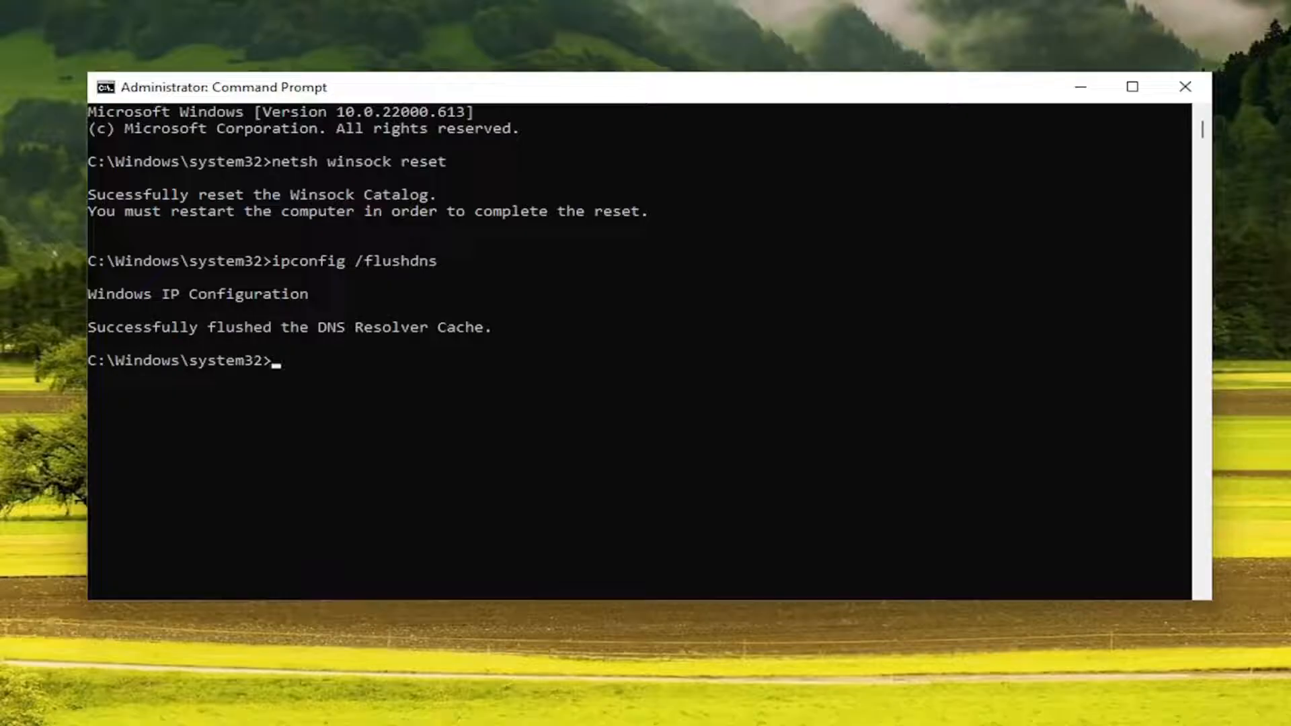
pyautogui.moveTo(813, 39)
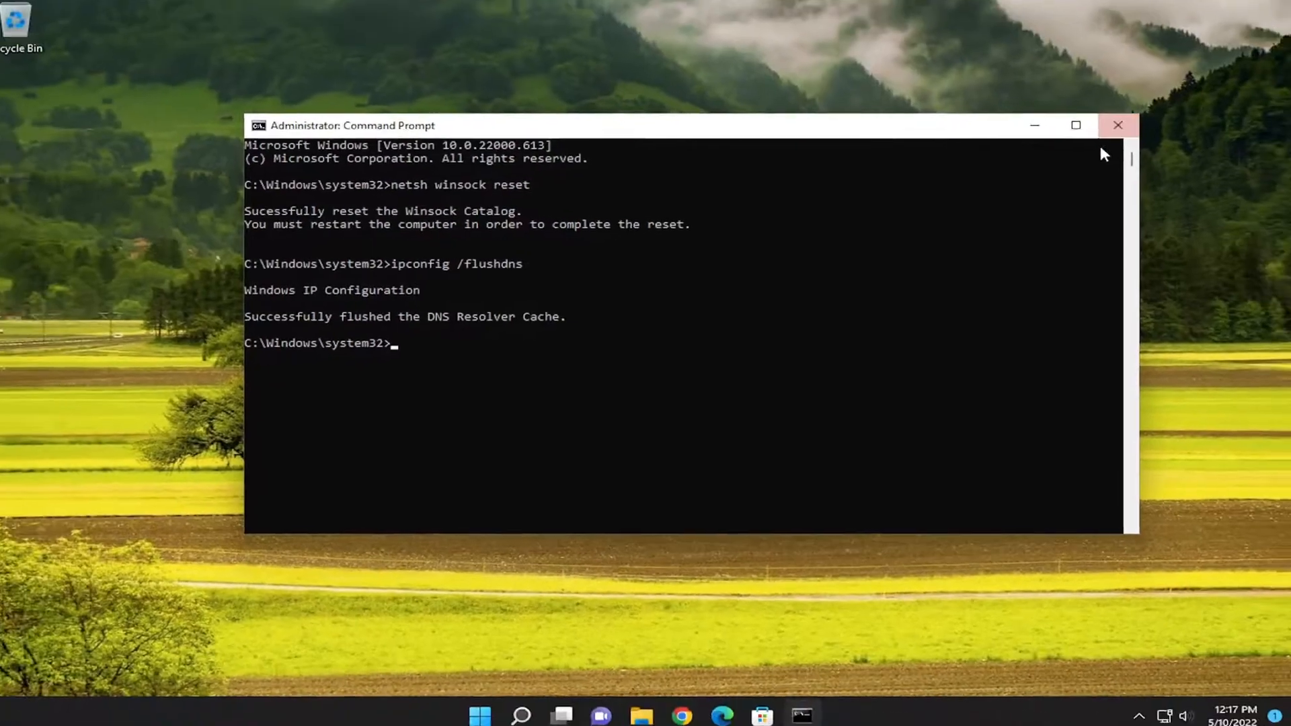
# Restart Windows from the Start button's right-click power menu.
pyautogui.rightClick(506, 707)
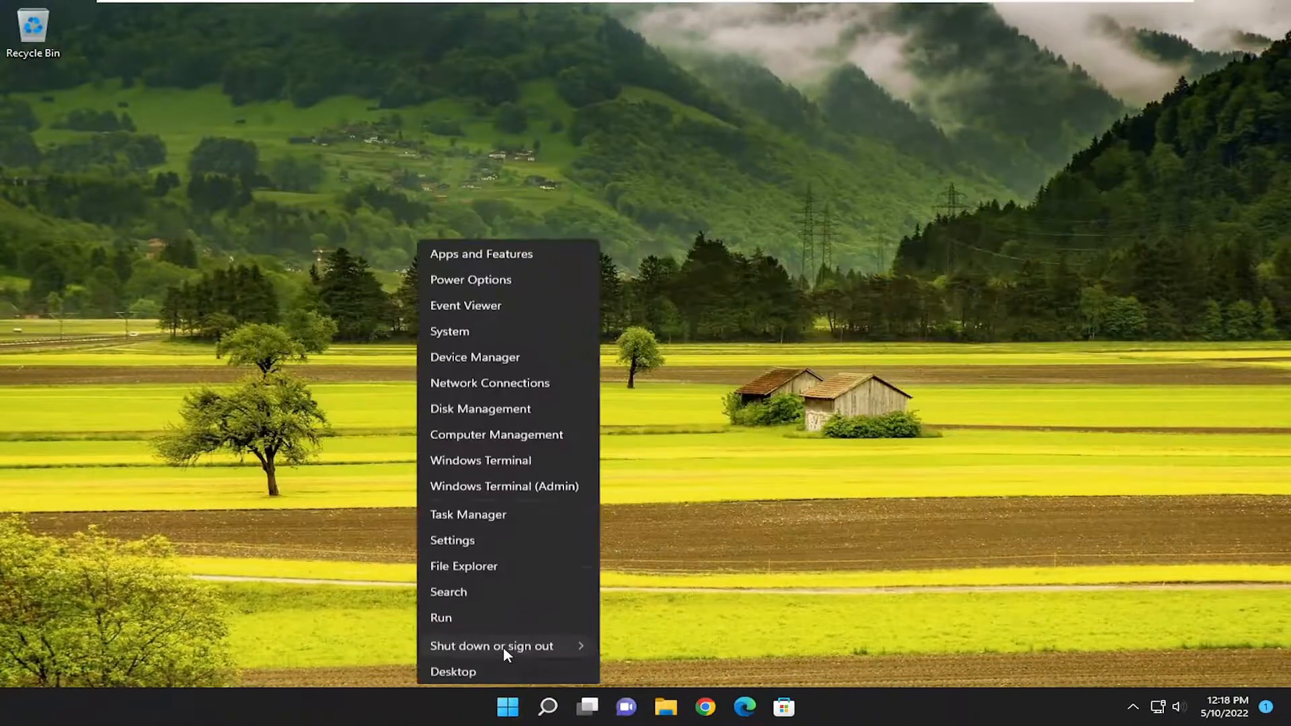
pyautogui.click(491, 645)
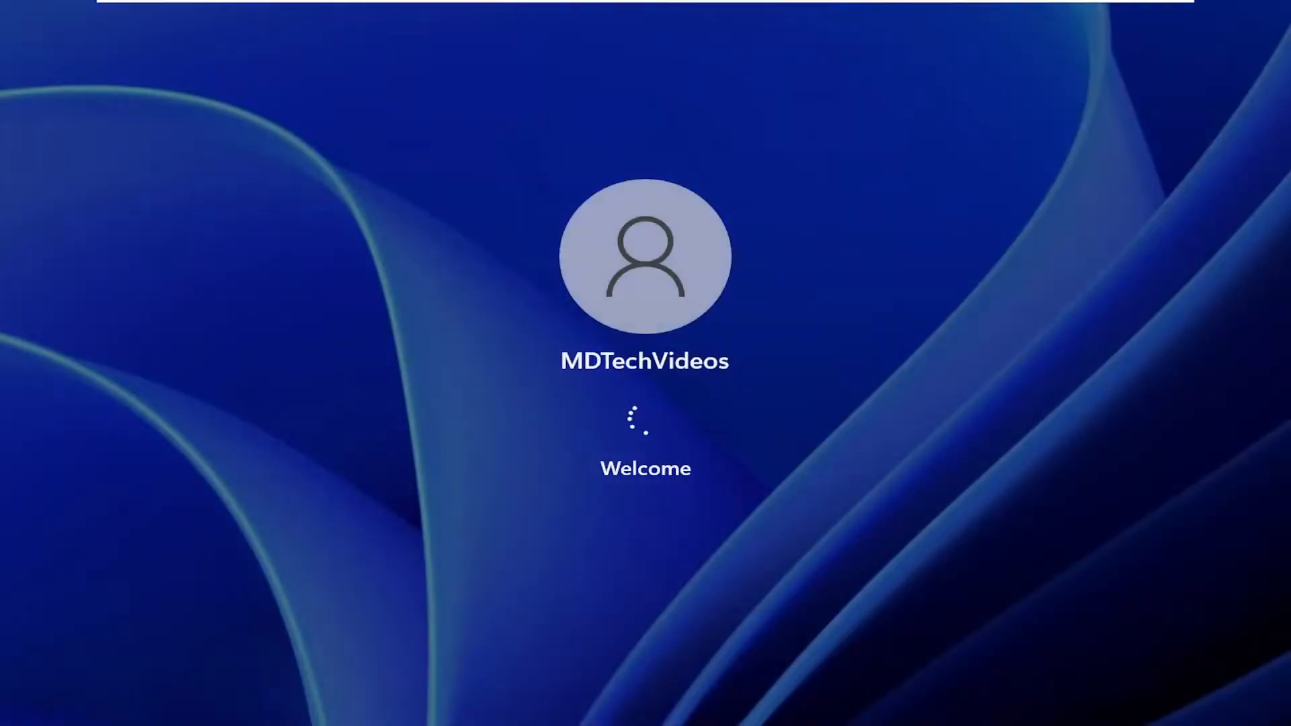